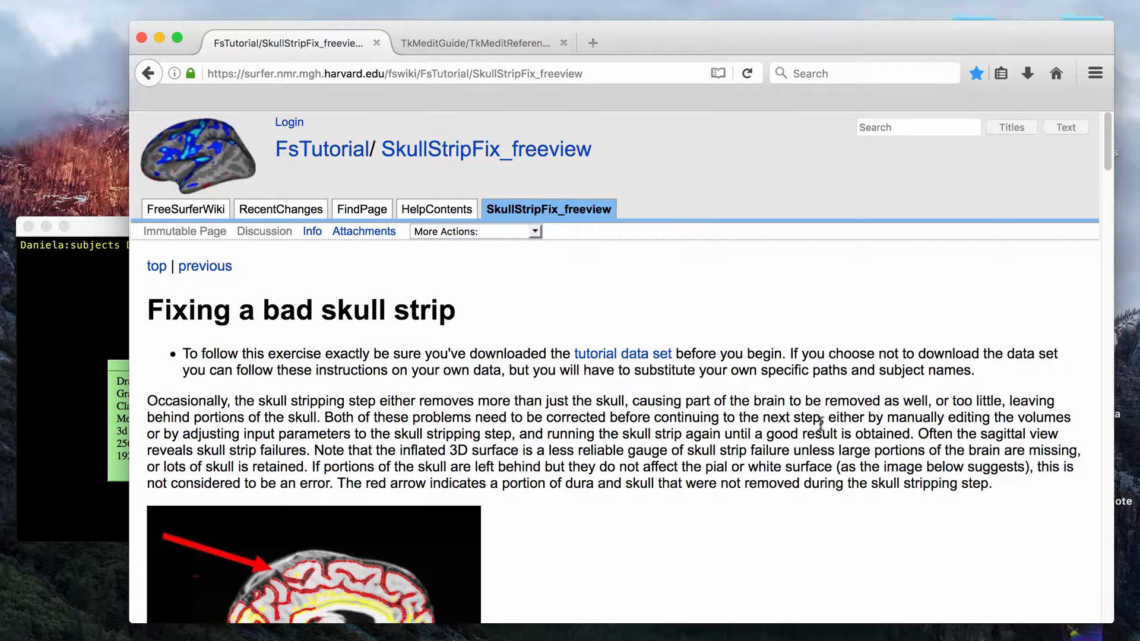
- Scroll the skullstrip notes to the tkmedit checking command and mark that line
{"action": "scroll", "scroll_direction": "down", "scroll_amount": 3}
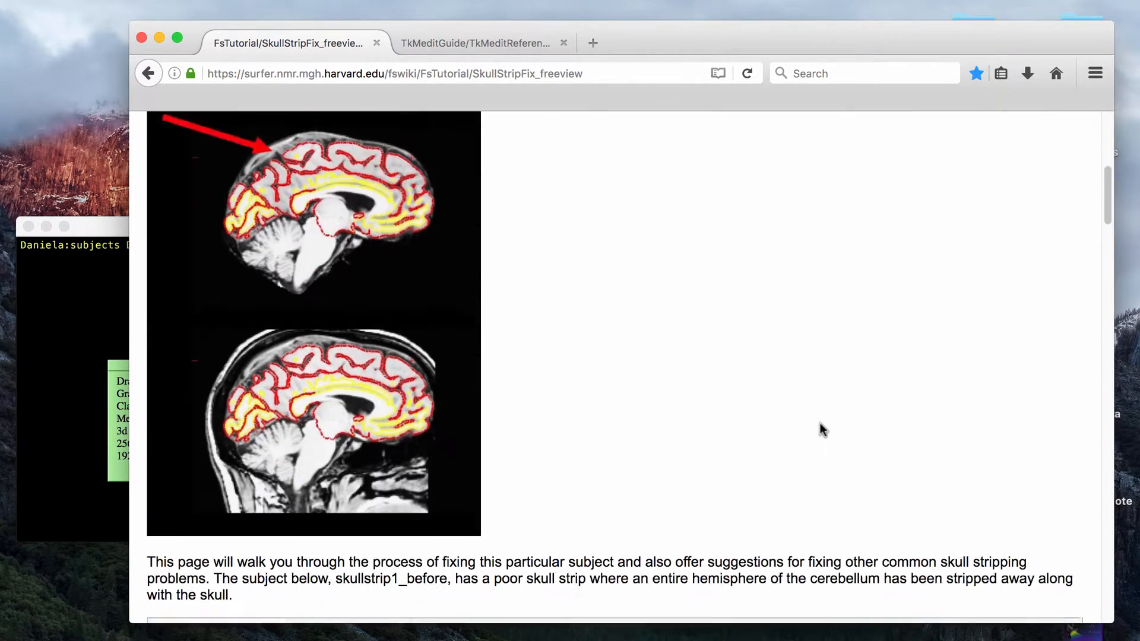
{"action": "scroll", "scroll_direction": "down", "scroll_amount": 3}
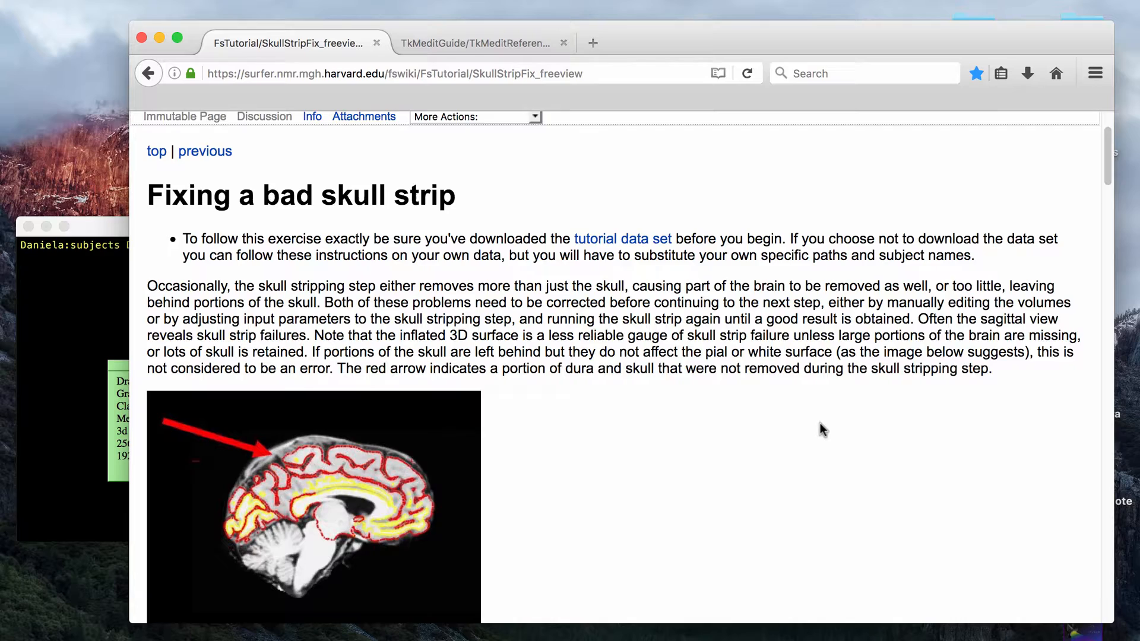
{"action": "scroll", "scroll_direction": "down", "scroll_amount": 3}
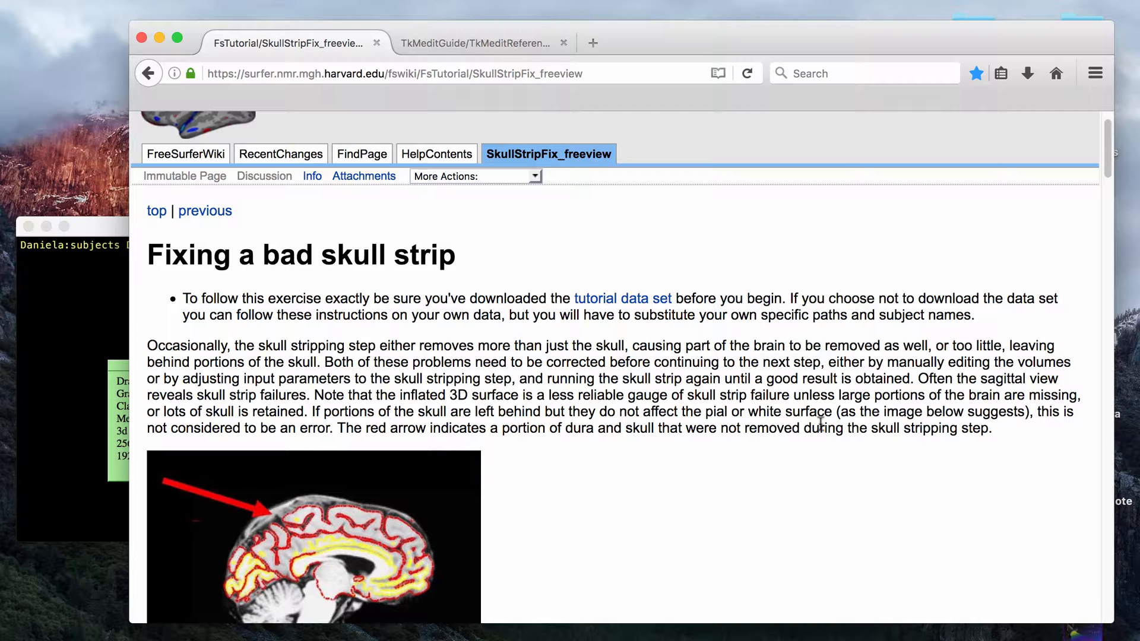
{"action": "scroll", "scroll_direction": "down", "scroll_amount": 3}
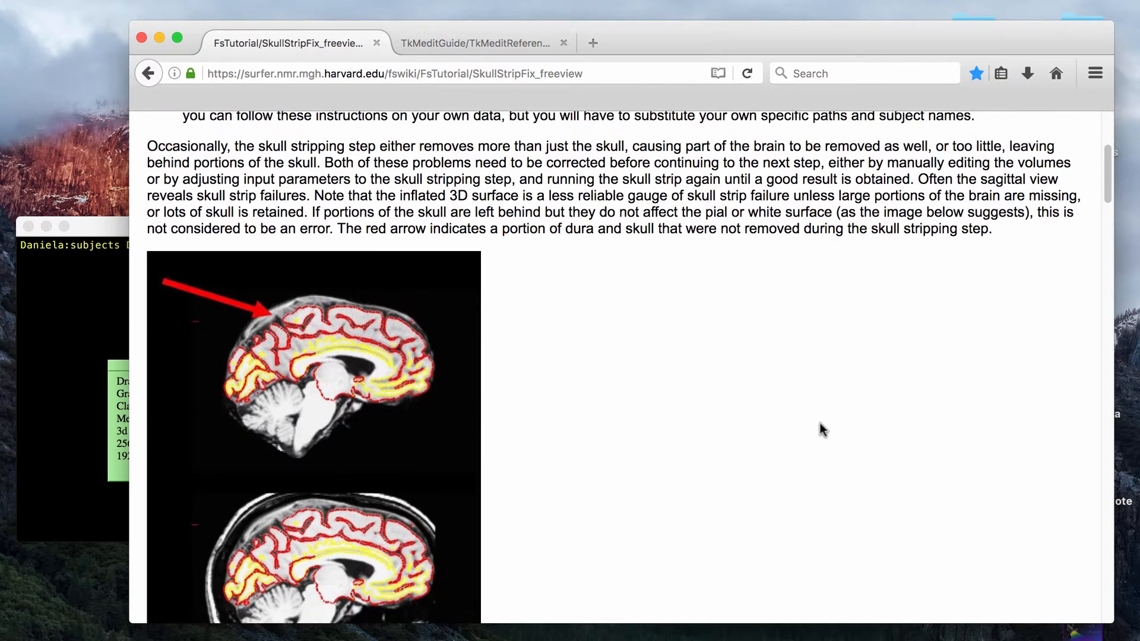
{"action": "scroll", "scroll_direction": "down", "scroll_amount": 3}
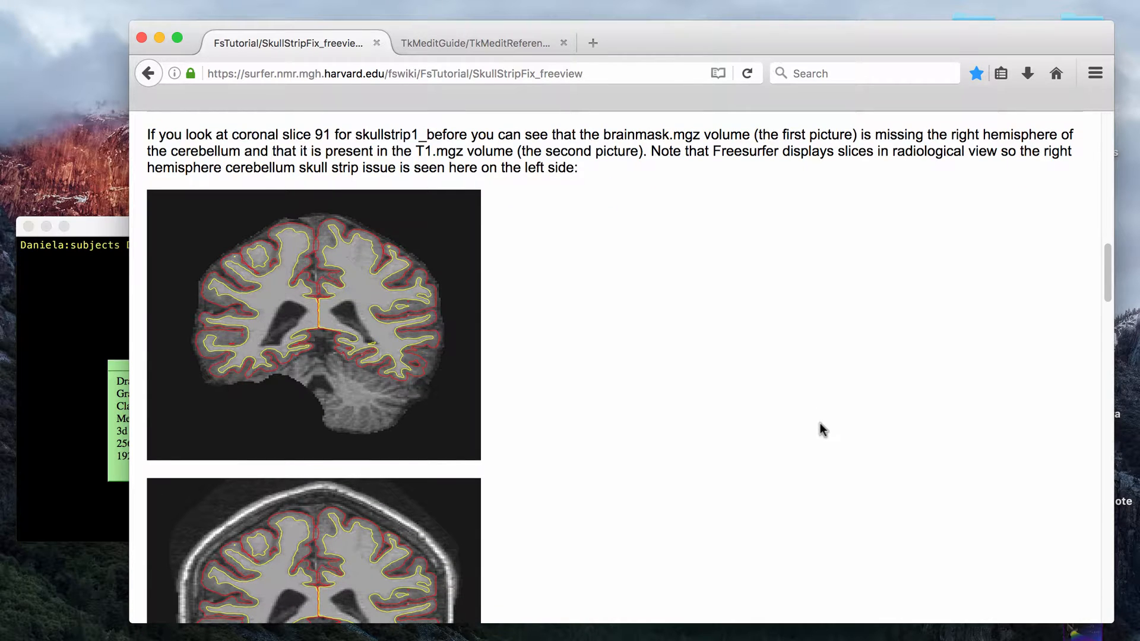
{"action": "scroll", "scroll_direction": "up", "scroll_amount": 3}
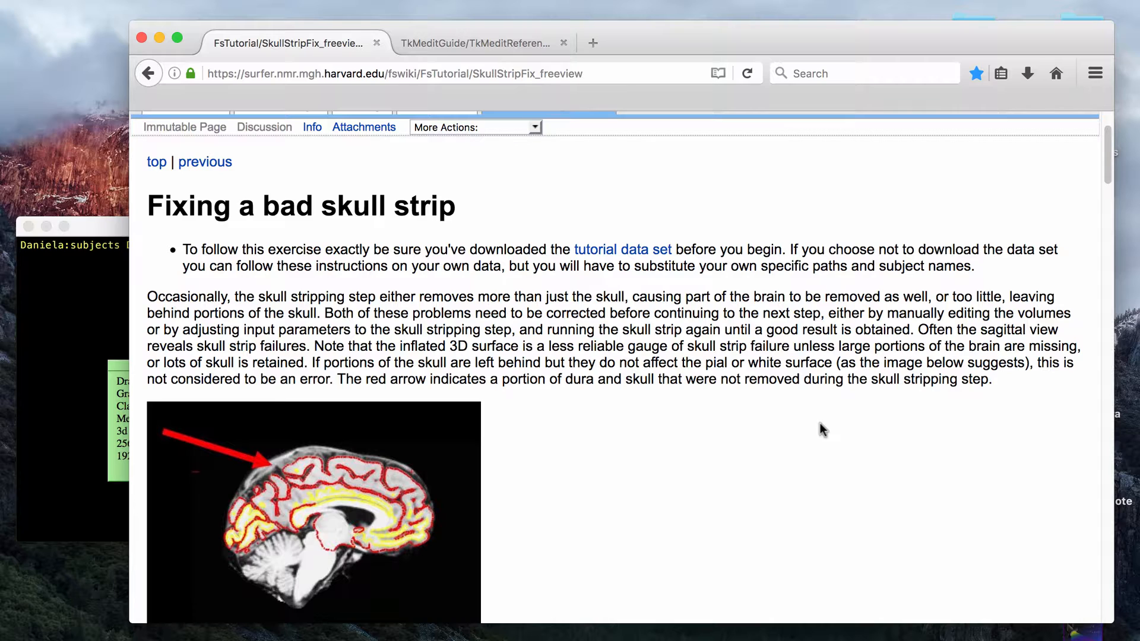
{"action": "scroll", "scroll_direction": "down", "scroll_amount": 3}
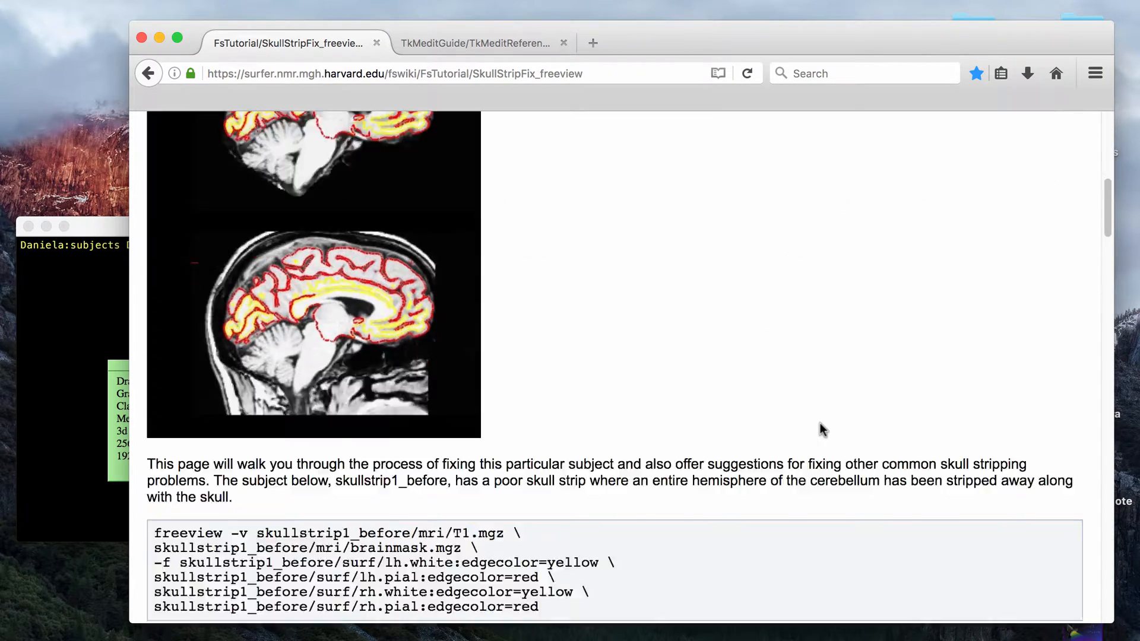
{"action": "scroll", "scroll_direction": "down", "scroll_amount": 3}
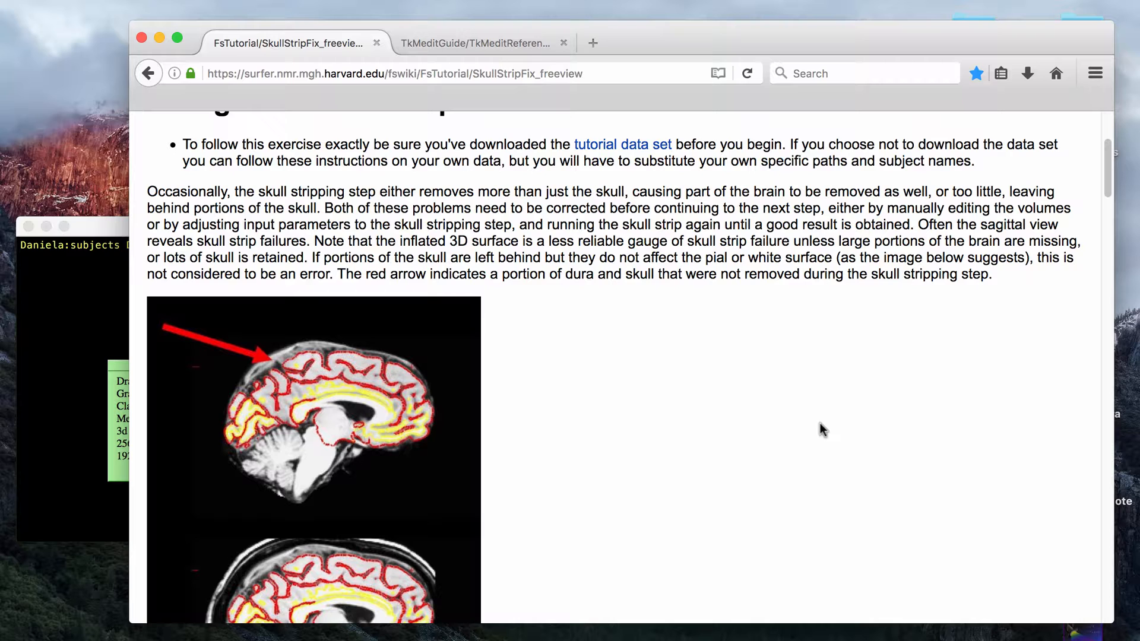
{"action": "scroll", "scroll_direction": "down", "scroll_amount": 3}
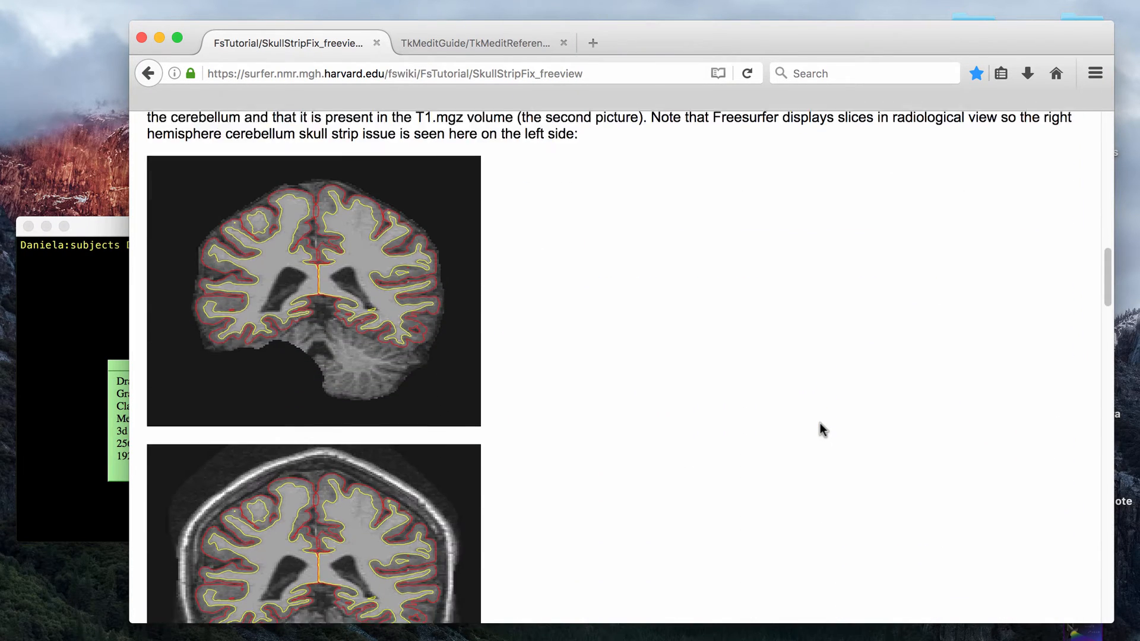
{"action": "scroll", "scroll_direction": "down", "scroll_amount": 3}
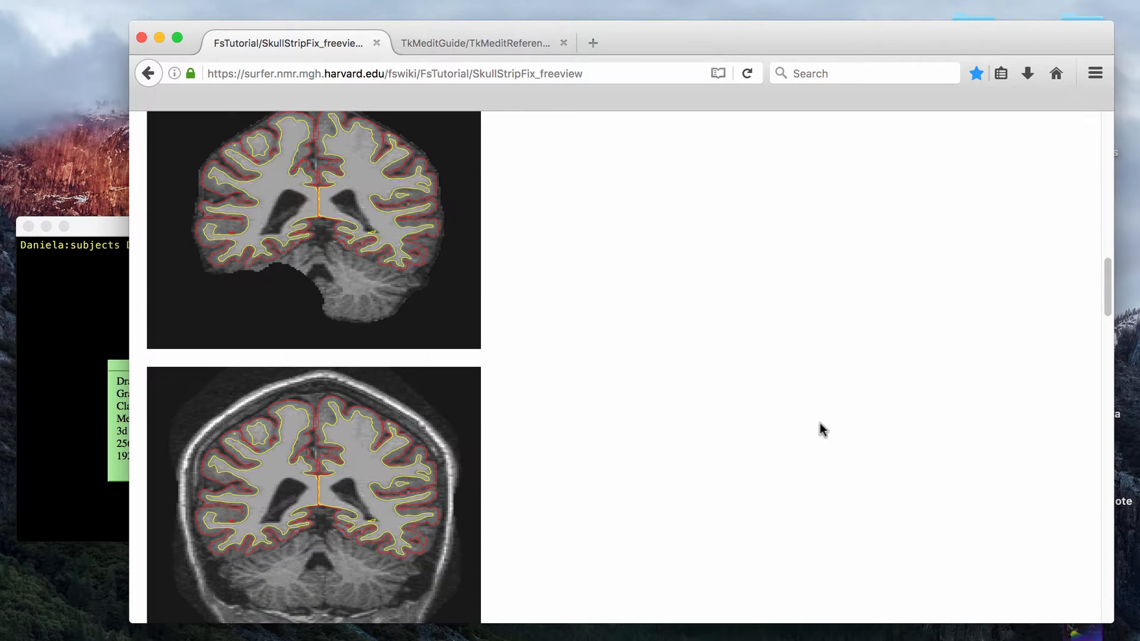
{"action": "scroll", "scroll_direction": "down", "scroll_amount": 3}
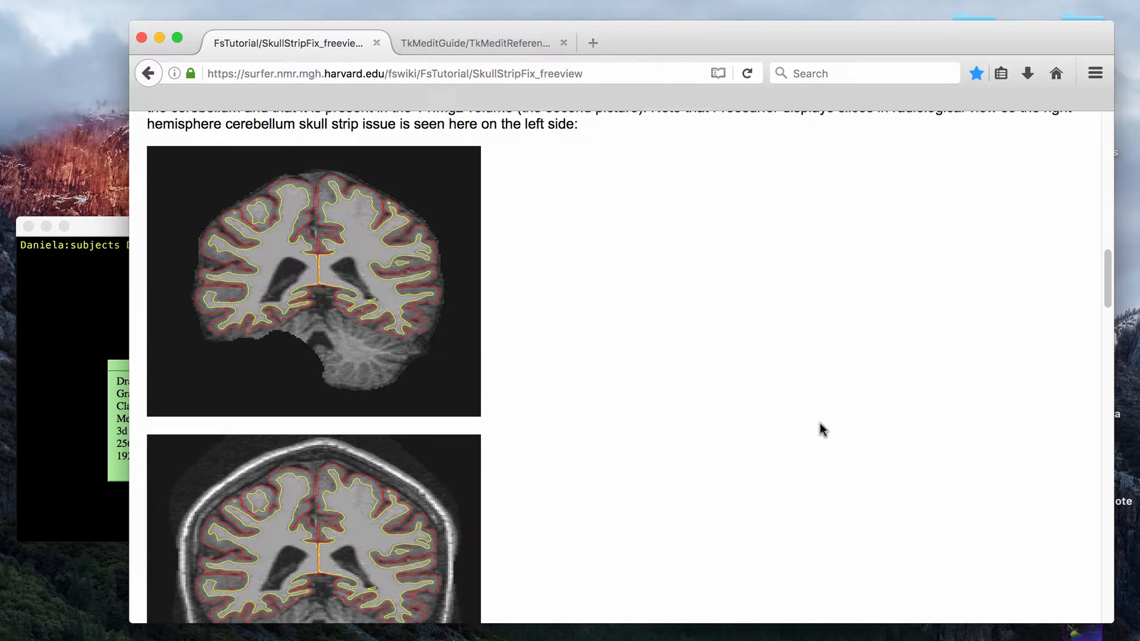
{"action": "scroll", "scroll_direction": "down", "scroll_amount": 3}
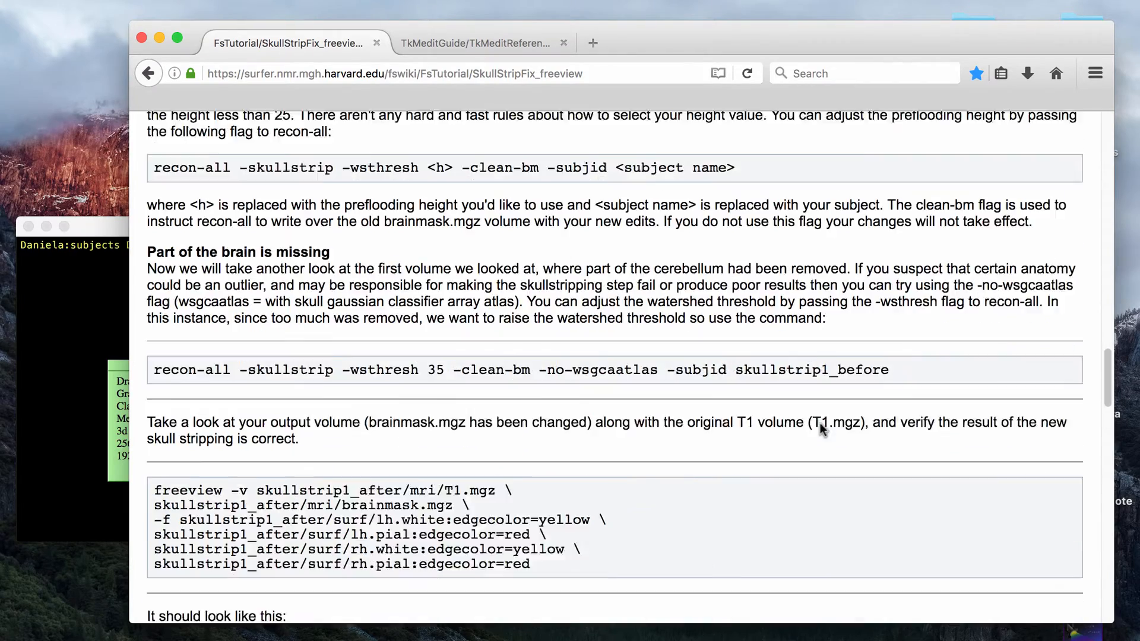
{"action": "scroll", "scroll_direction": "down", "scroll_amount": 3}
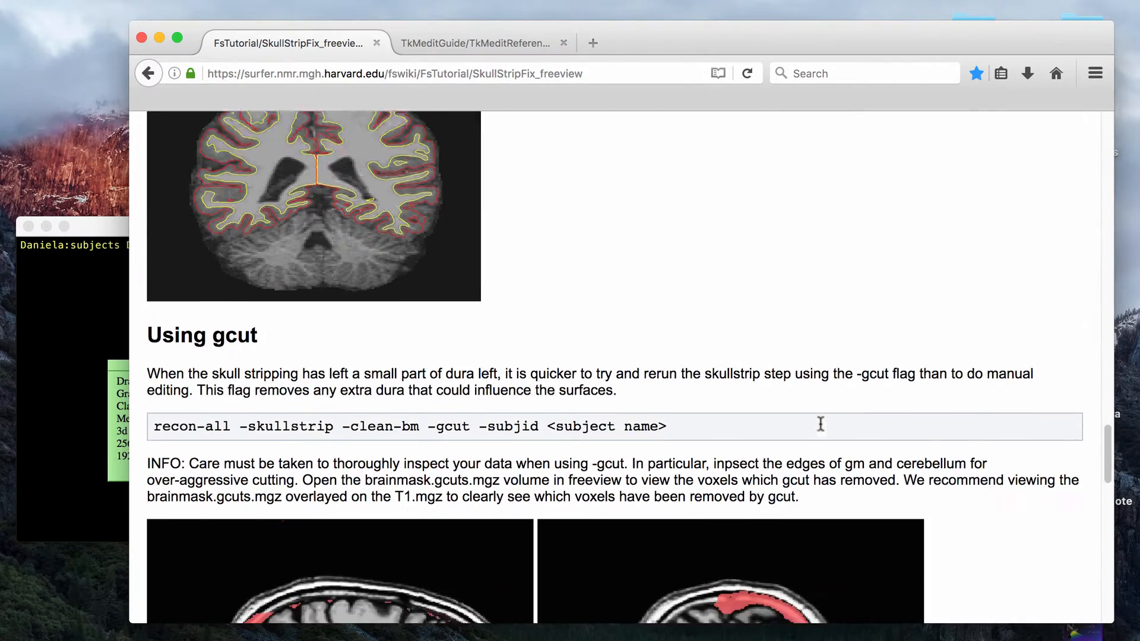
{"action": "scroll", "scroll_direction": "down", "scroll_amount": 3}
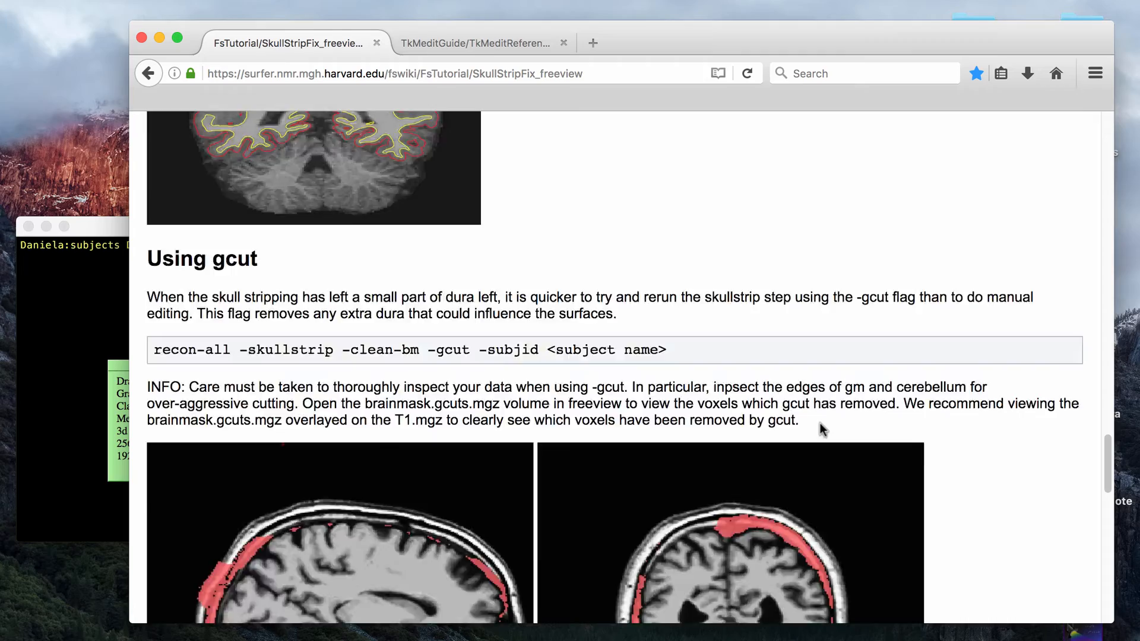
{"action": "scroll", "scroll_direction": "up", "scroll_amount": 3}
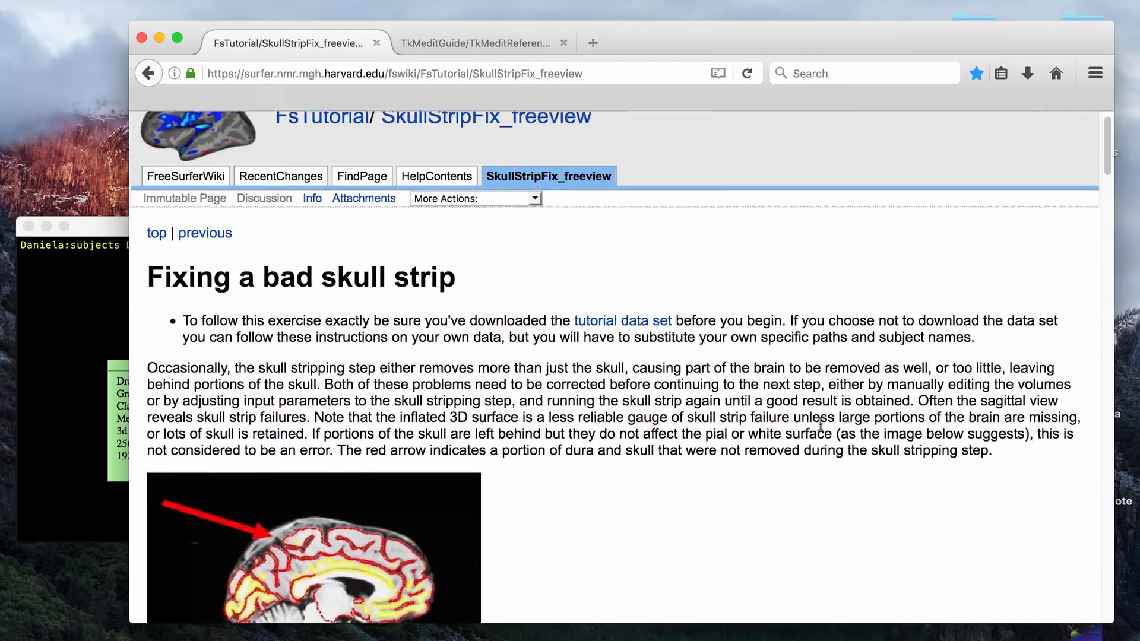
{"action": "scroll", "scroll_direction": "down", "scroll_amount": 3}
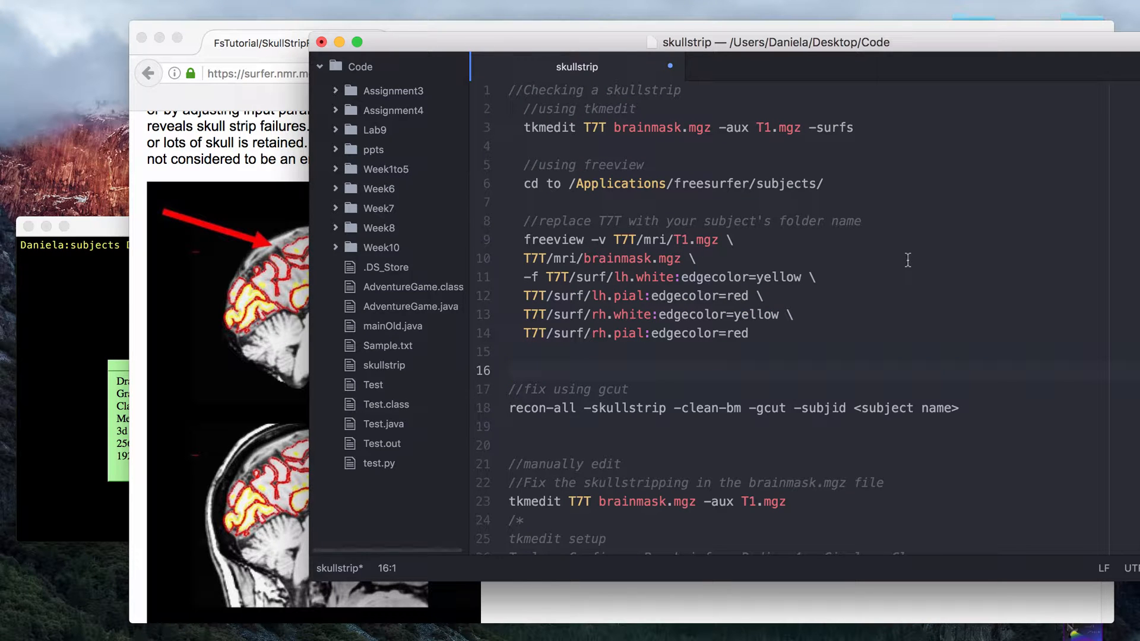
{"action": "scroll", "scroll_direction": "down", "scroll_amount": 3}
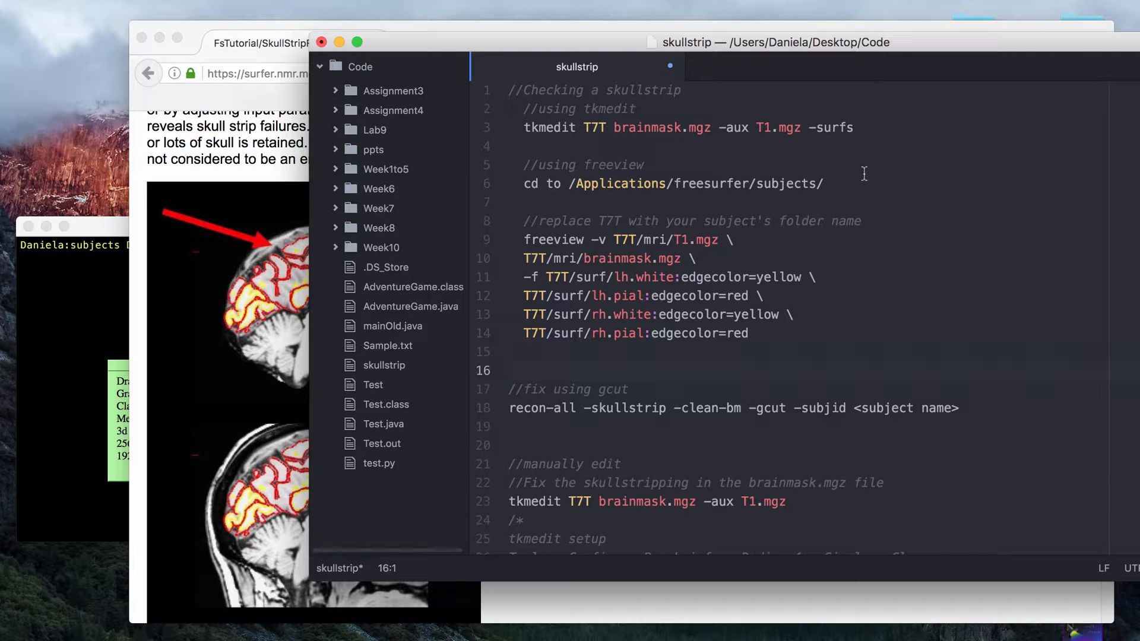
{"action": "left_click", "coordinate": [511, 370]}
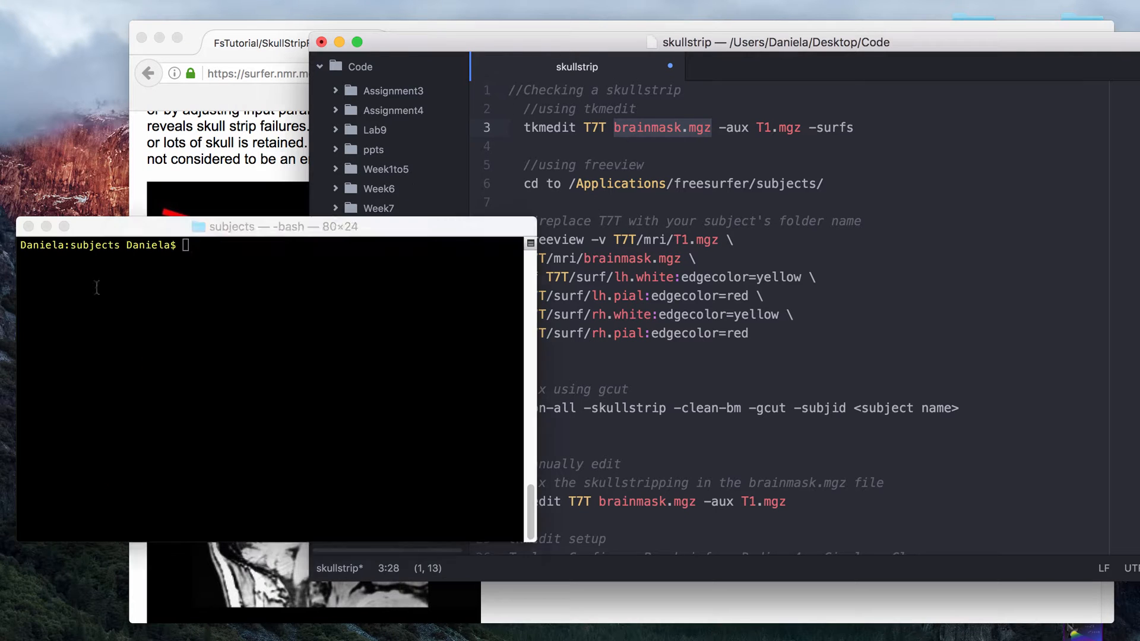
- Run 'tkmedit T7T70@MP2NOCOR brainmask.mgz -aux T1.mgz -surfs' from the subjects directory
{"action": "type", "text": "tkmedit T7T70@MP2NOCOR brainmask.mgz -aux T1.mgz -surfs"}
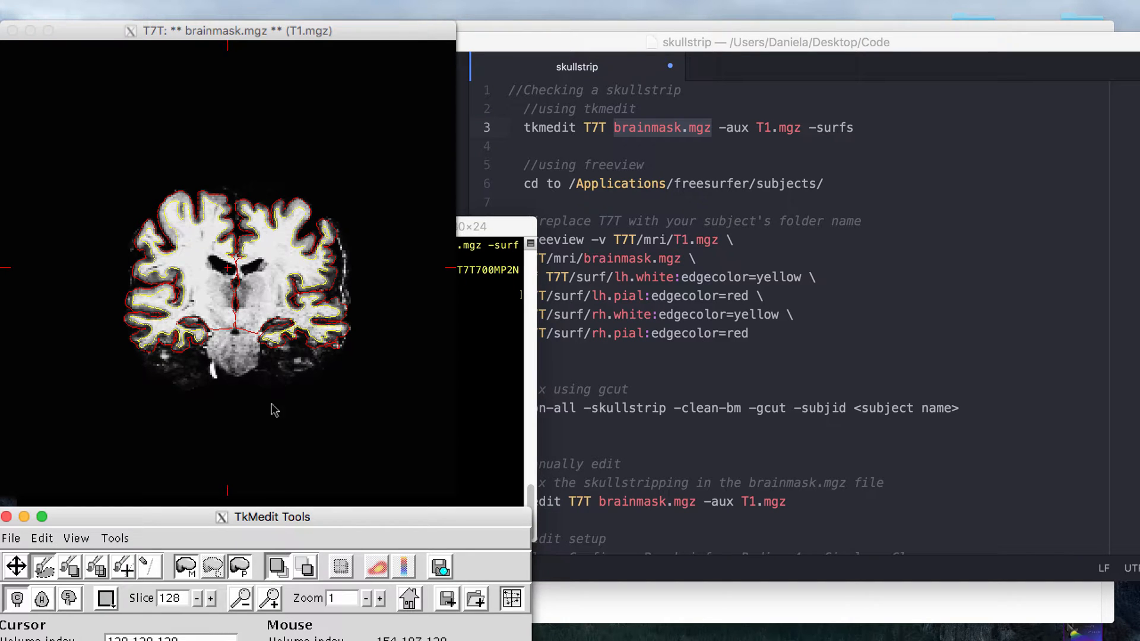
- Move the TkMedit Tools window off the slice, show the main brainmask volume and focus the coronal view
{"action": "left_click_drag", "start_coordinate": [273, 516], "coordinate": [839, 129]}
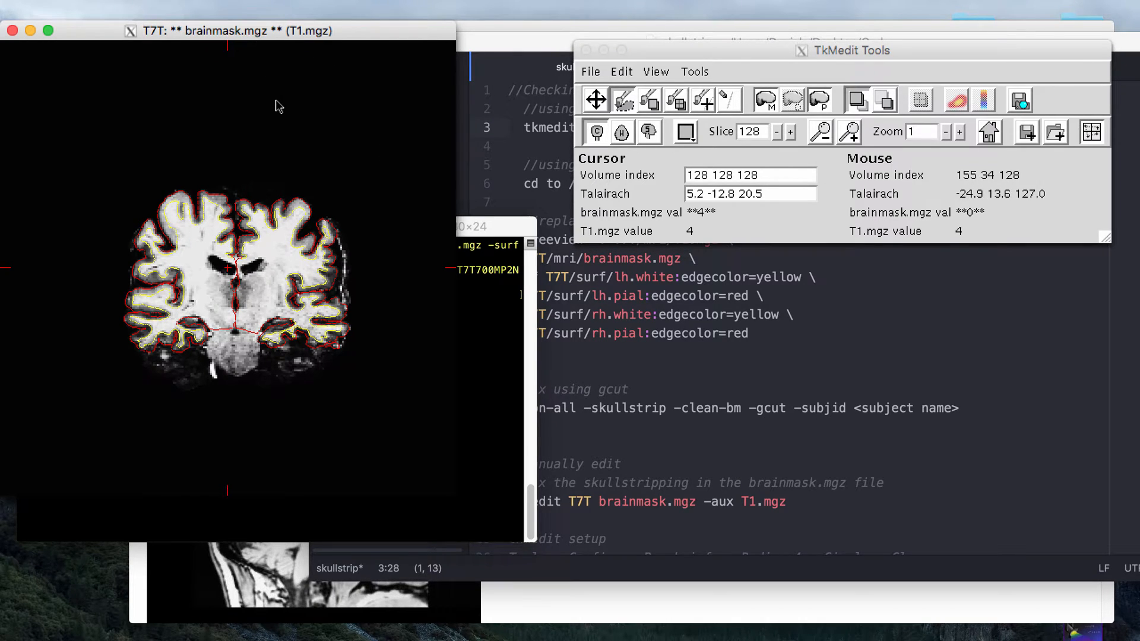
{"action": "mouse_move", "coordinate": [325, 42]}
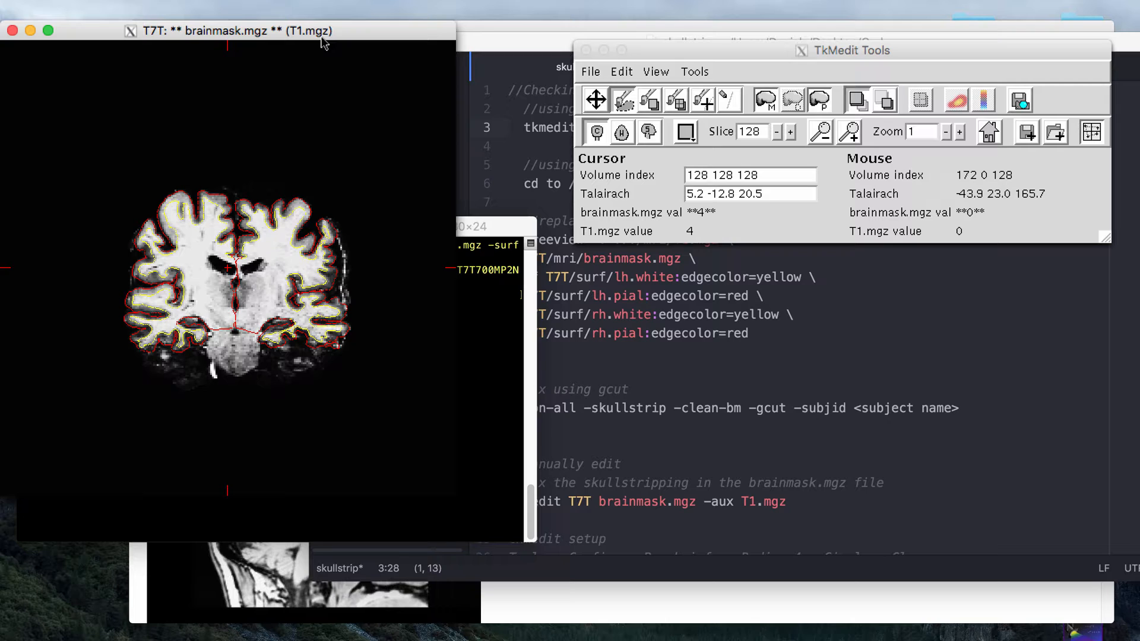
{"action": "key", "text": "ctrl+1"}
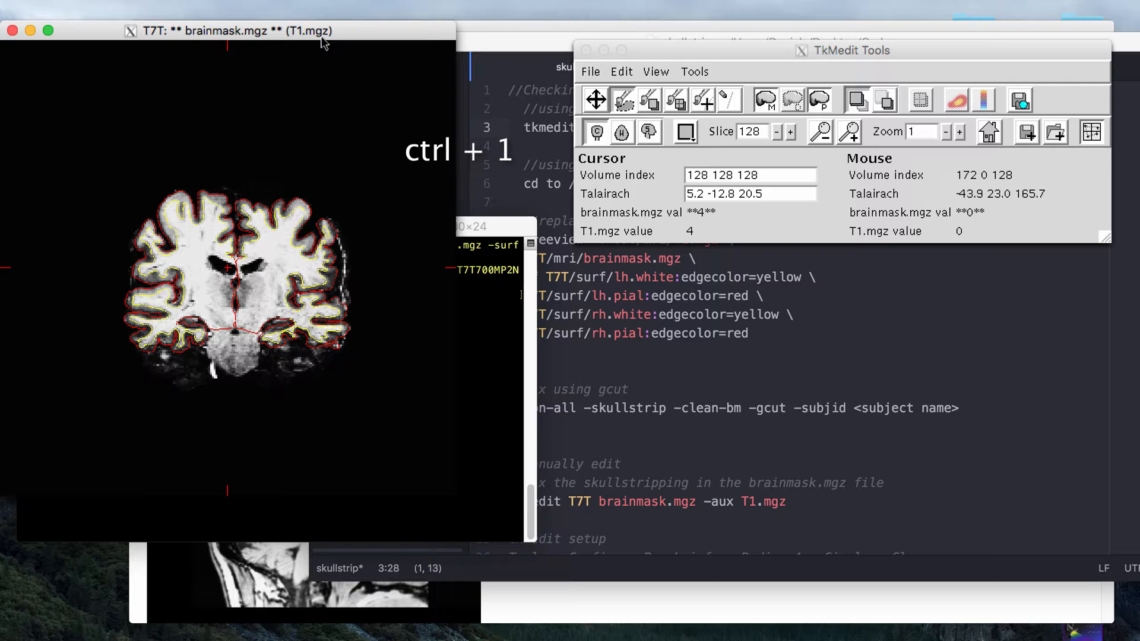
{"action": "key", "text": "ctrl+1"}
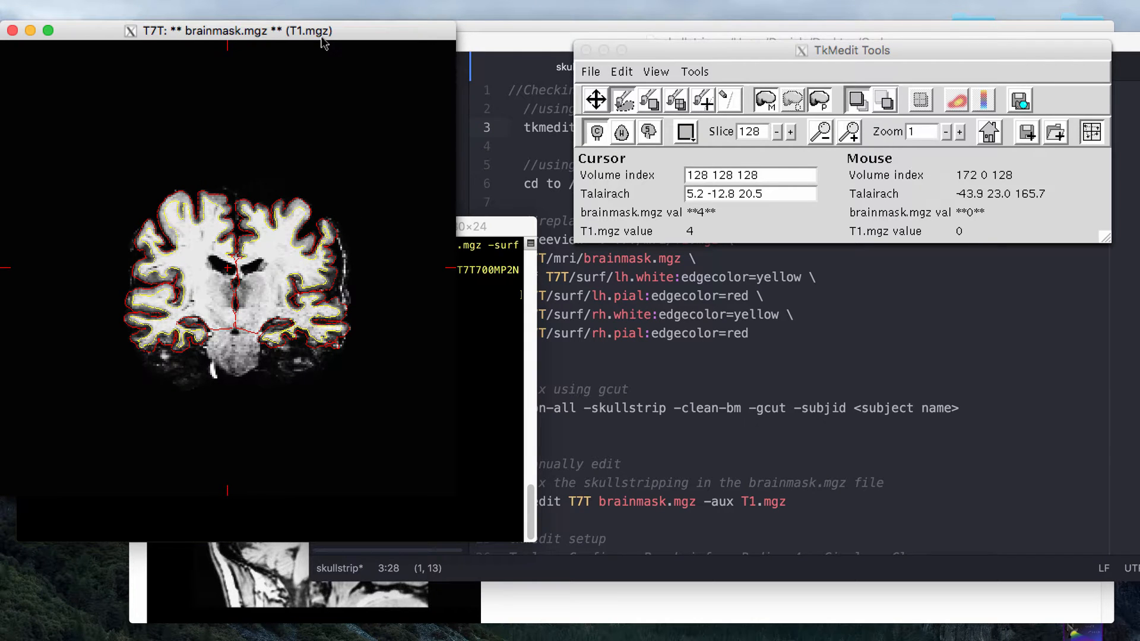
{"action": "left_click", "coordinate": [791, 132]}
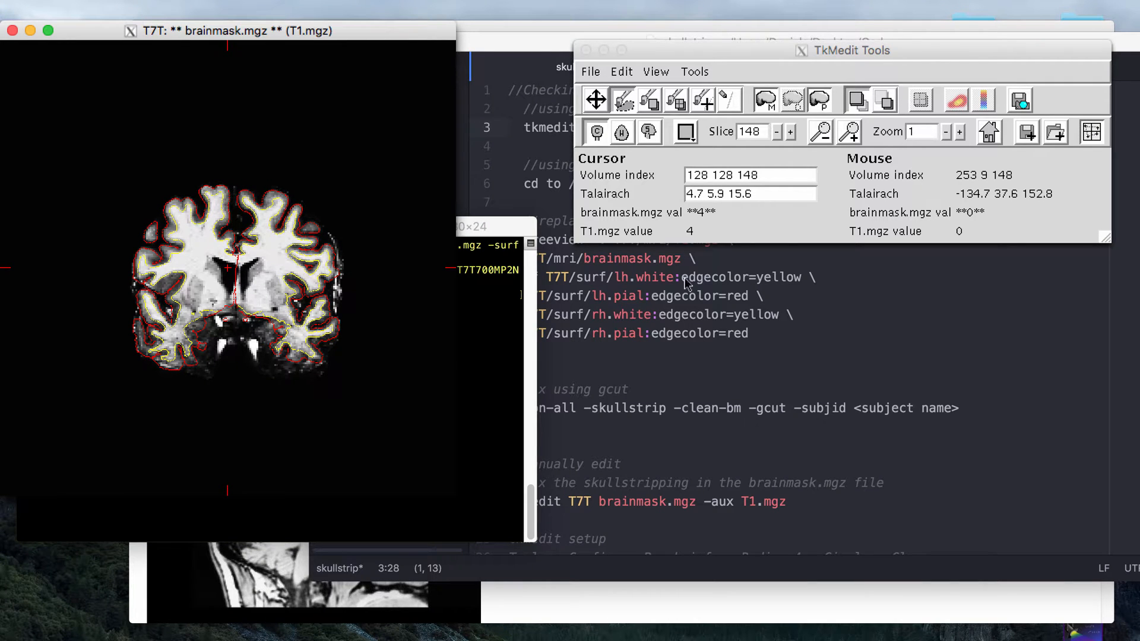
{"action": "mouse_move", "coordinate": [785, 494]}
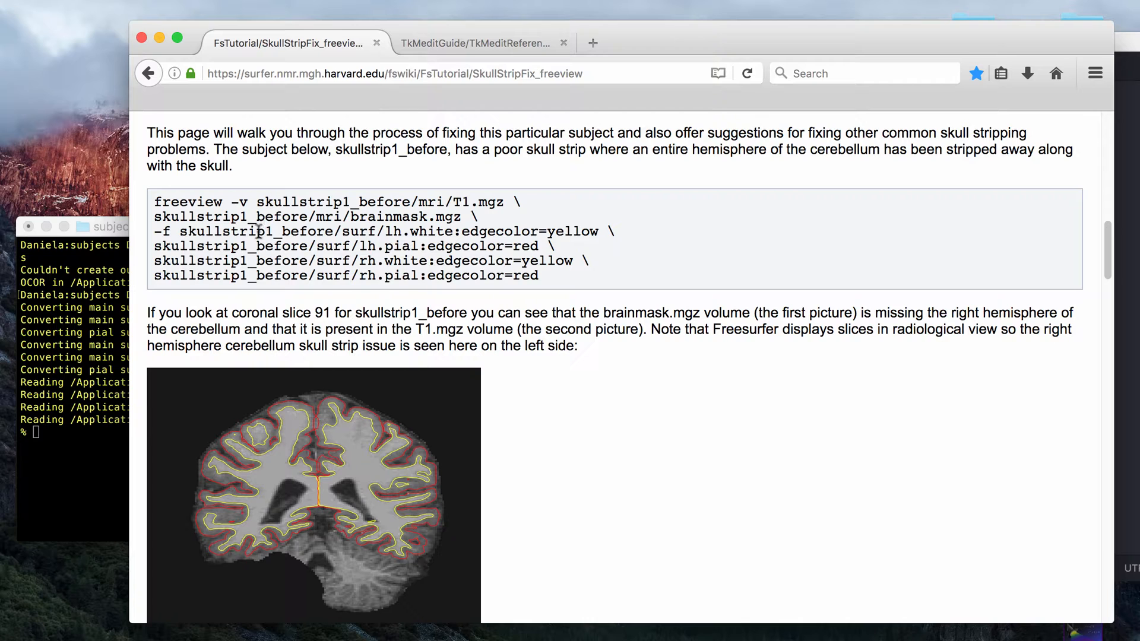
- Select and run the tutorial's freeview command loading brainmask, T1 and the white and pial surfaces
{"action": "left_click_drag", "start_coordinate": [181, 246], "coordinate": [286, 246]}
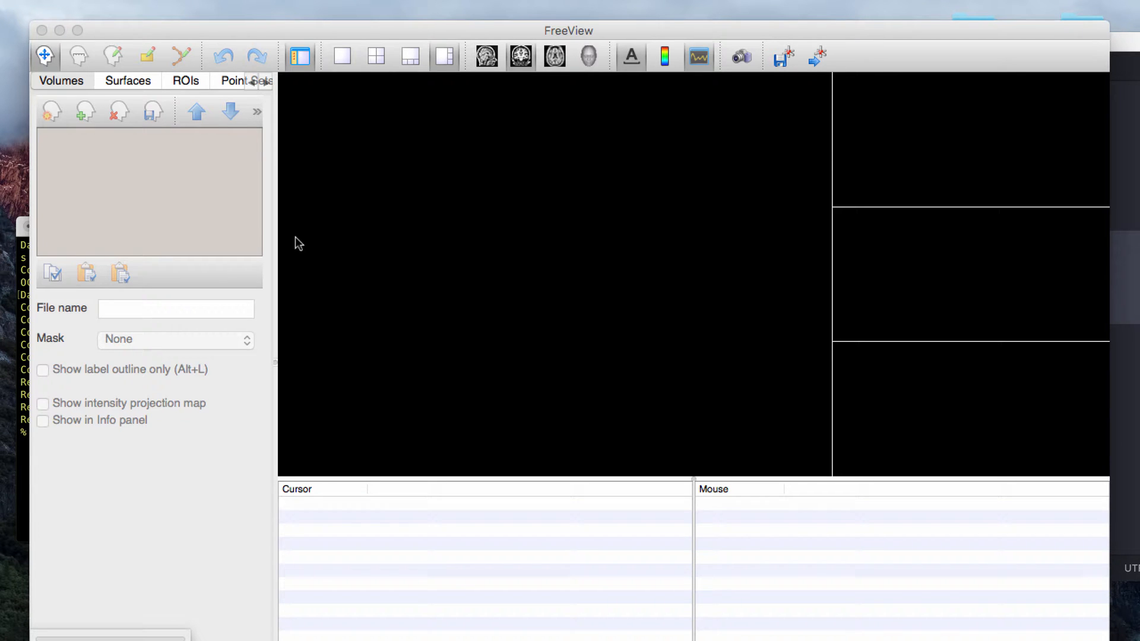
{"action": "left_click", "coordinate": [83, 111]}
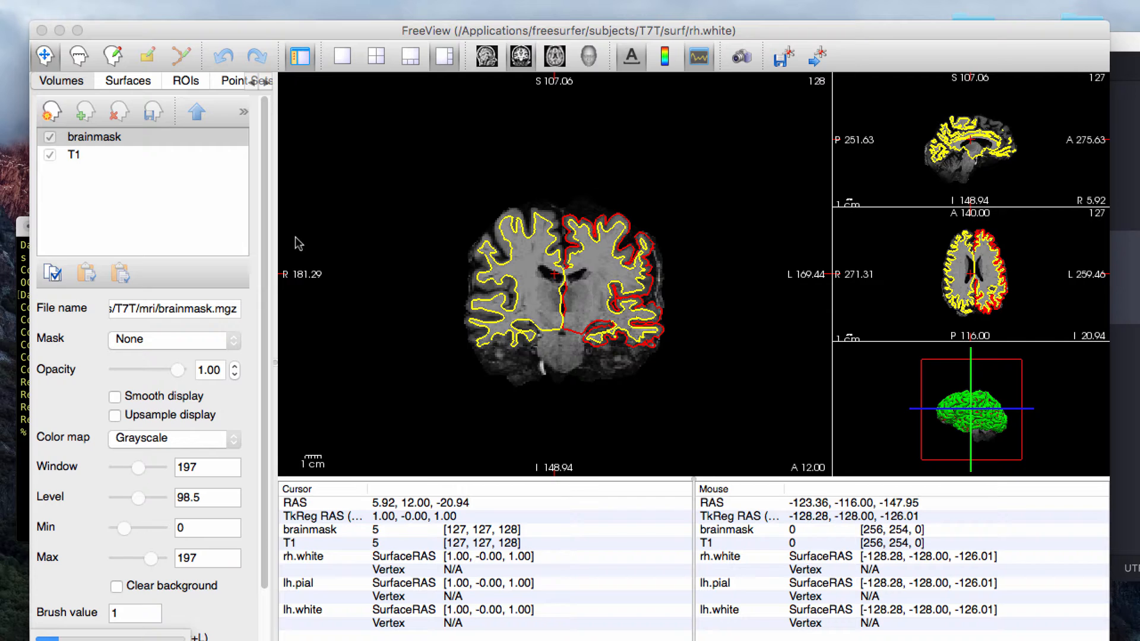
- Focus the FreeView window before returning to the enlarged tkmedit coronal slice
{"action": "left_click", "coordinate": [95, 137]}
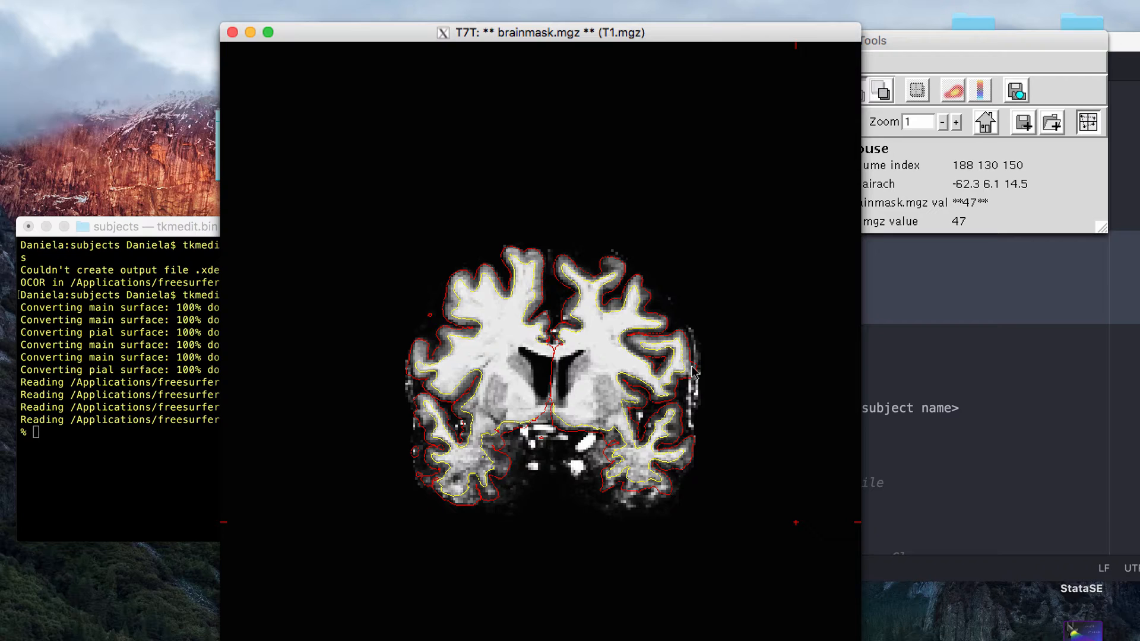
{"action": "mouse_move", "coordinate": [653, 292]}
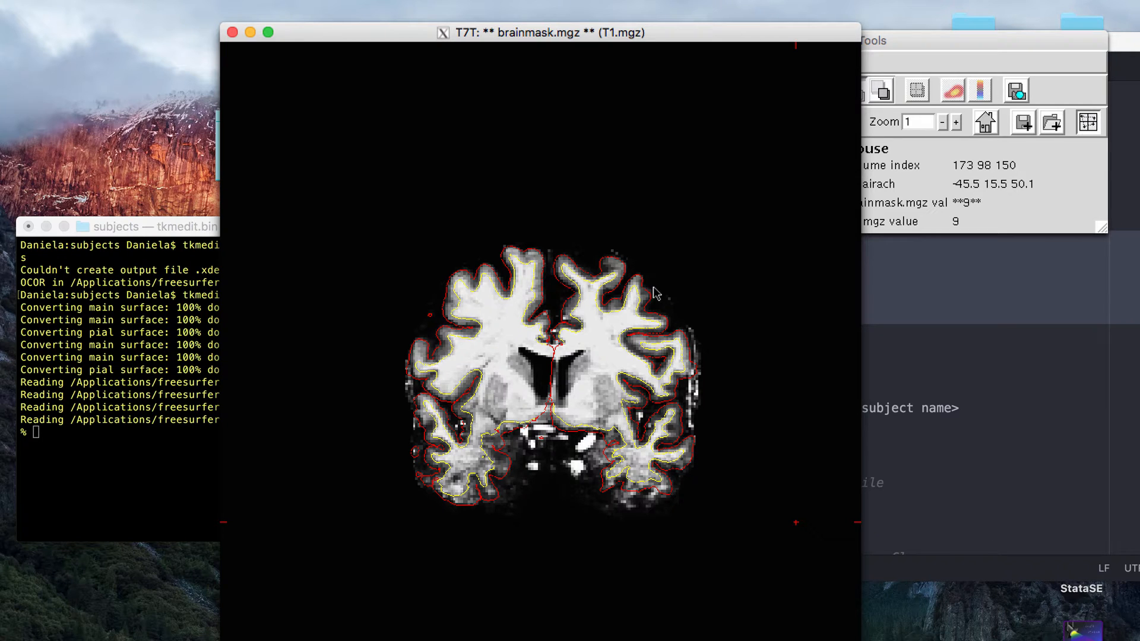
{"action": "mouse_move", "coordinate": [426, 326]}
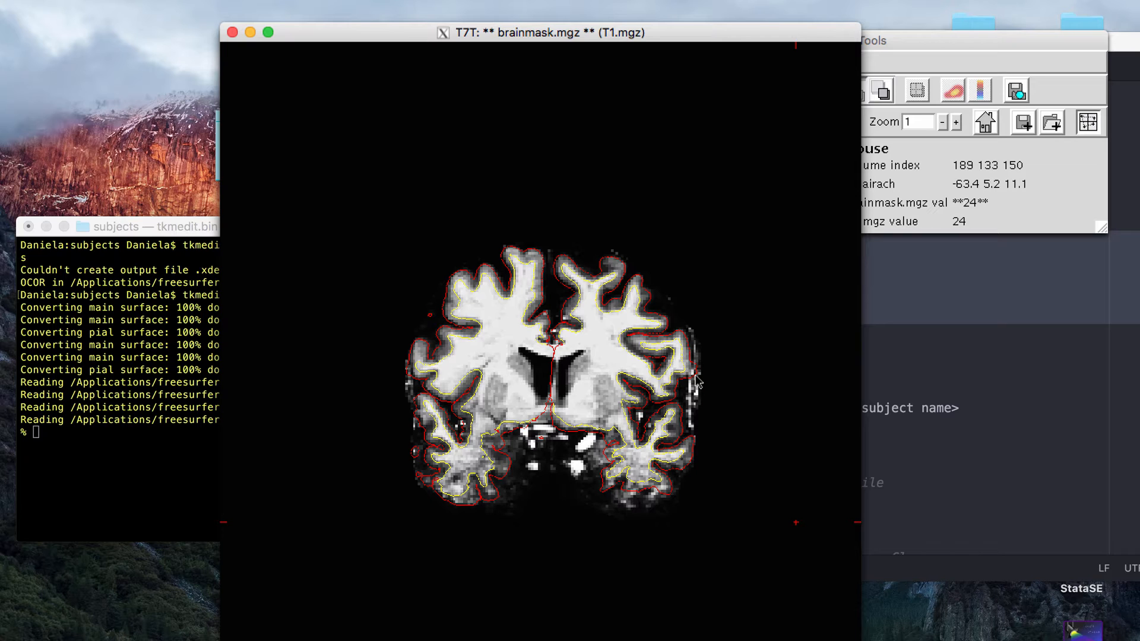
{"action": "mouse_move", "coordinate": [688, 367]}
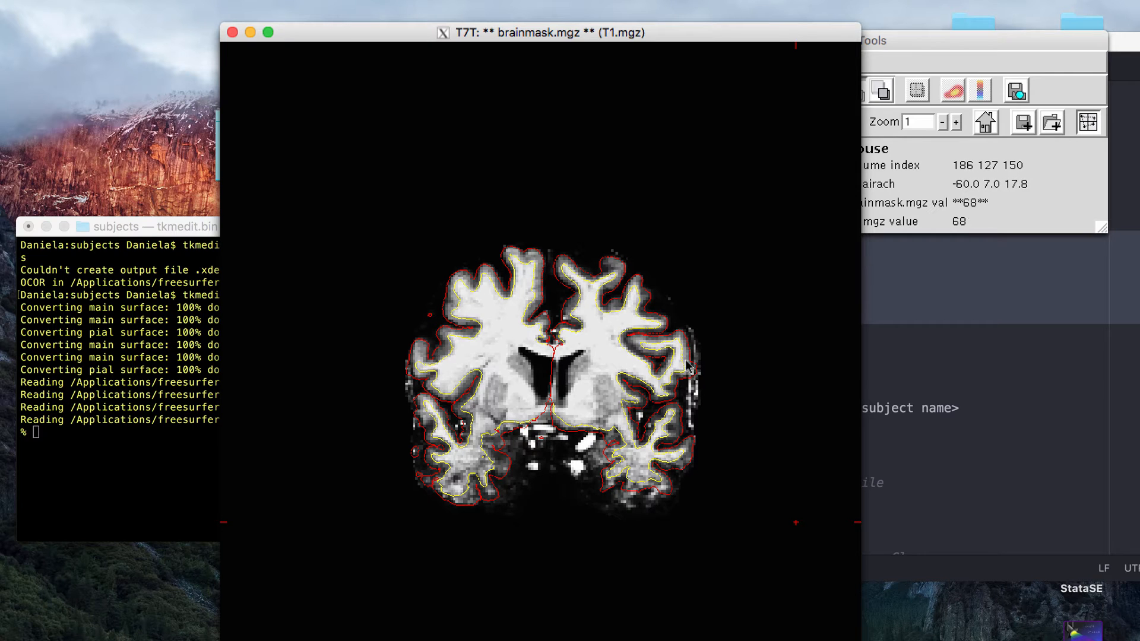